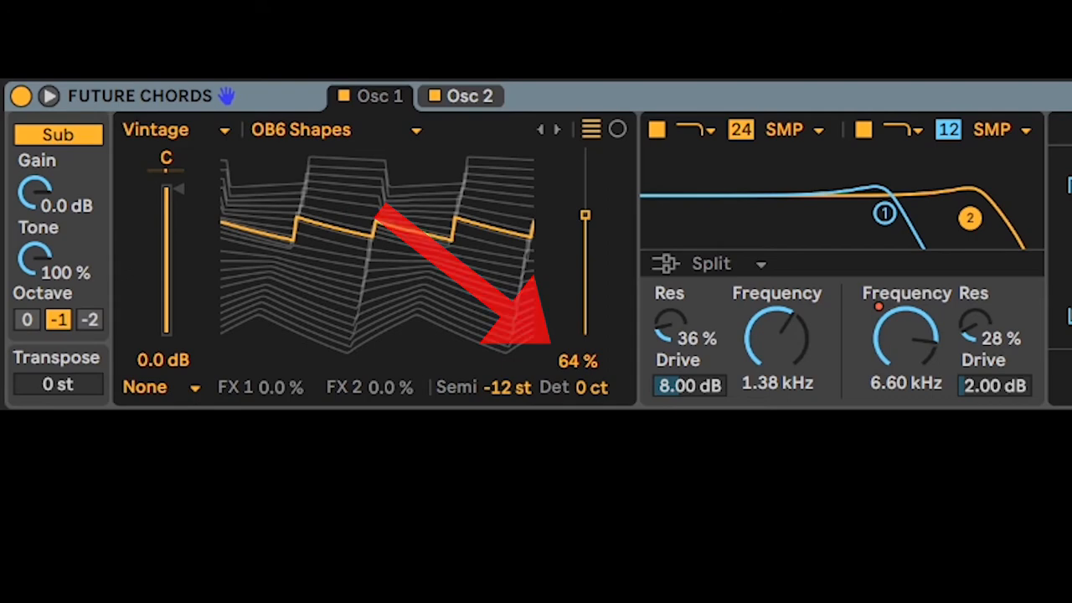
# Shape Env 2 as a pluck (A 16.9 ms, D 562 ms, S 0%, R 600 ms) and filter 2 at 380 Hz
pyautogui.click(460, 95)
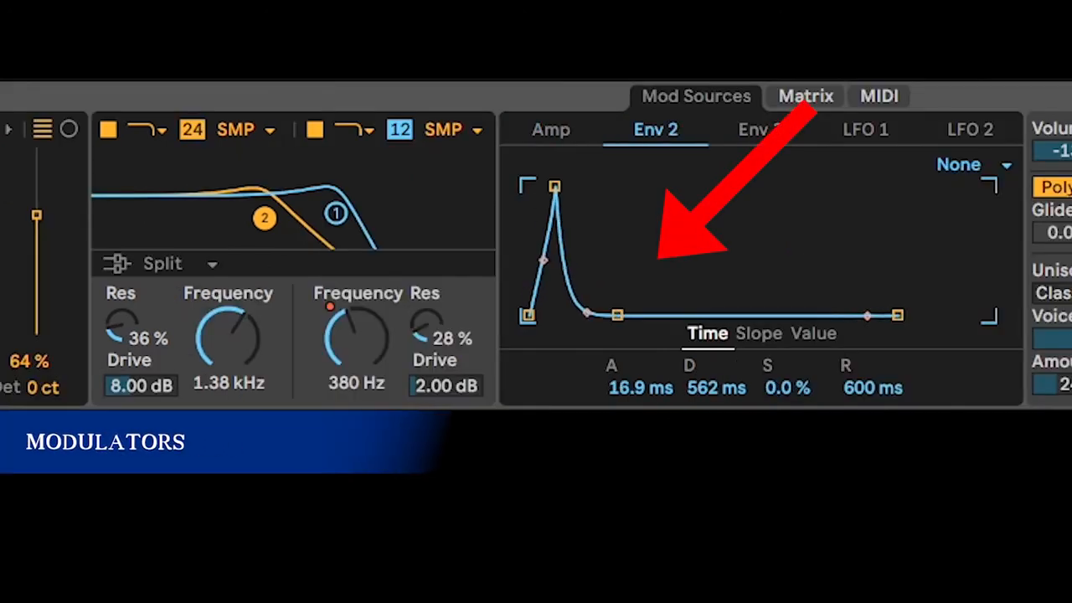
pyautogui.click(805, 95)
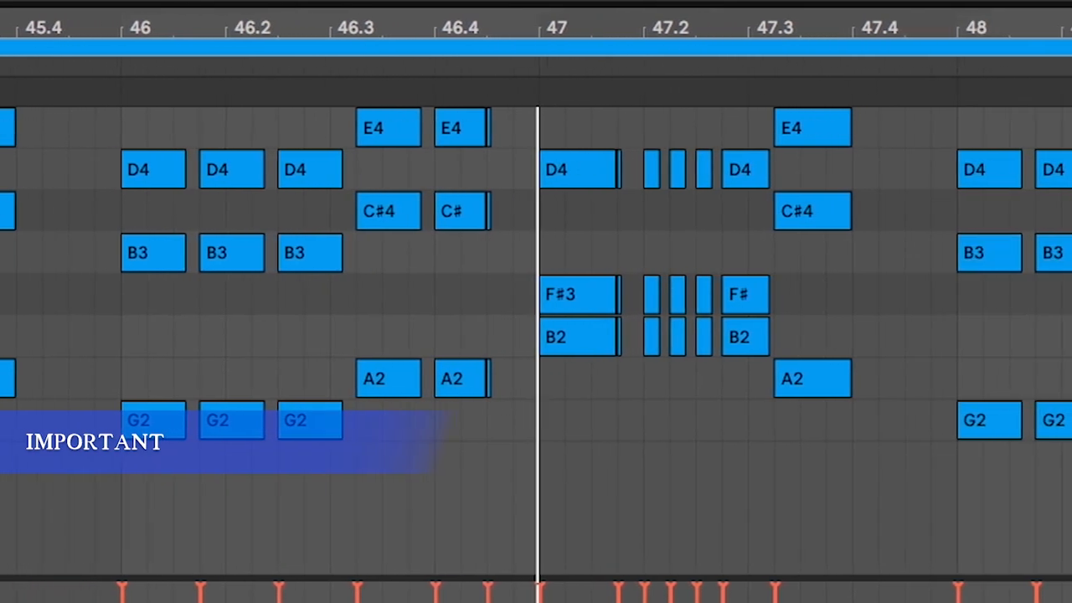
# Scroll the piano roll right to the chord notes around bars 46–48
pyautogui.hscroll(3)
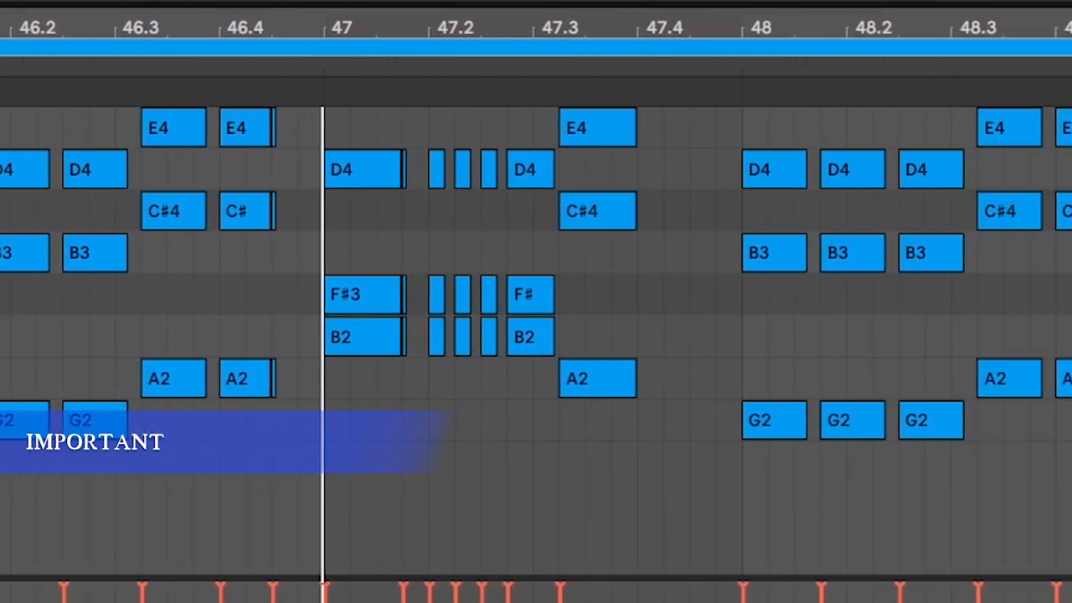